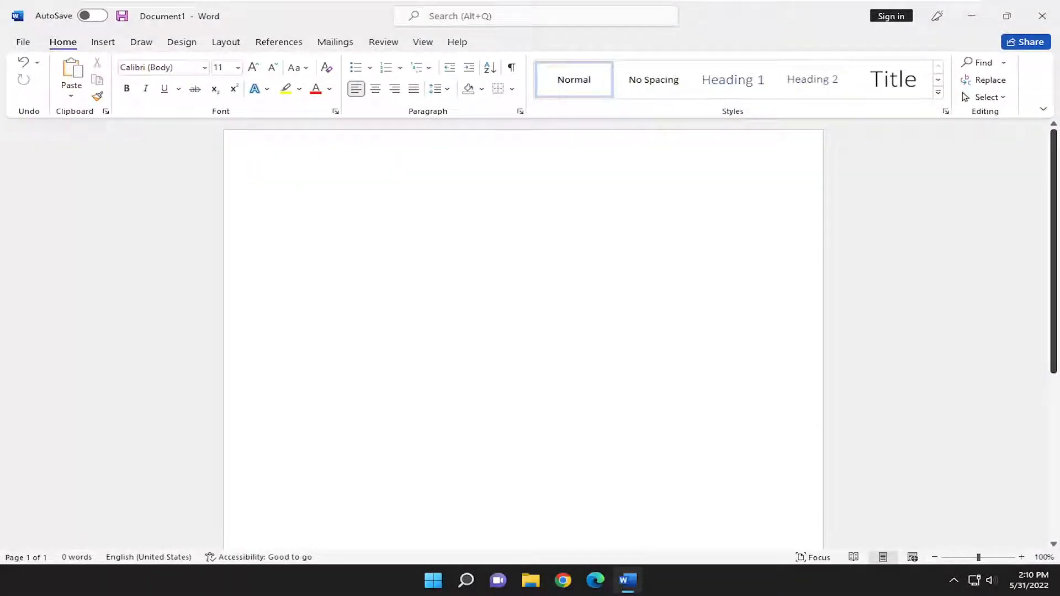
Switch the blank document's ribbon to the Design tab
{"action": "left_click", "coordinate": [292, 198]}
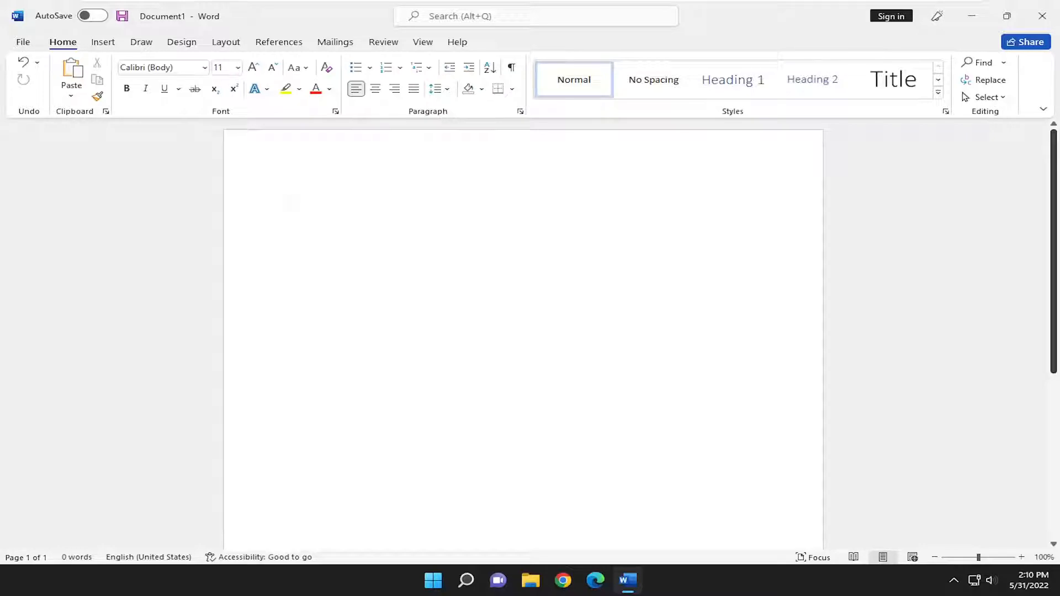
{"action": "left_click", "coordinate": [293, 198]}
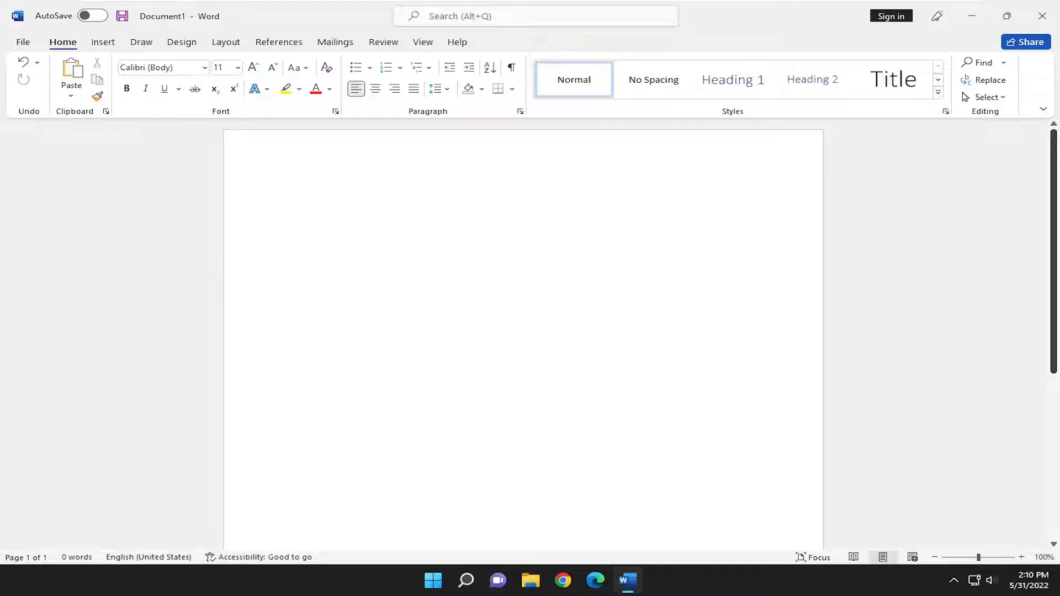
{"action": "left_click", "coordinate": [181, 42]}
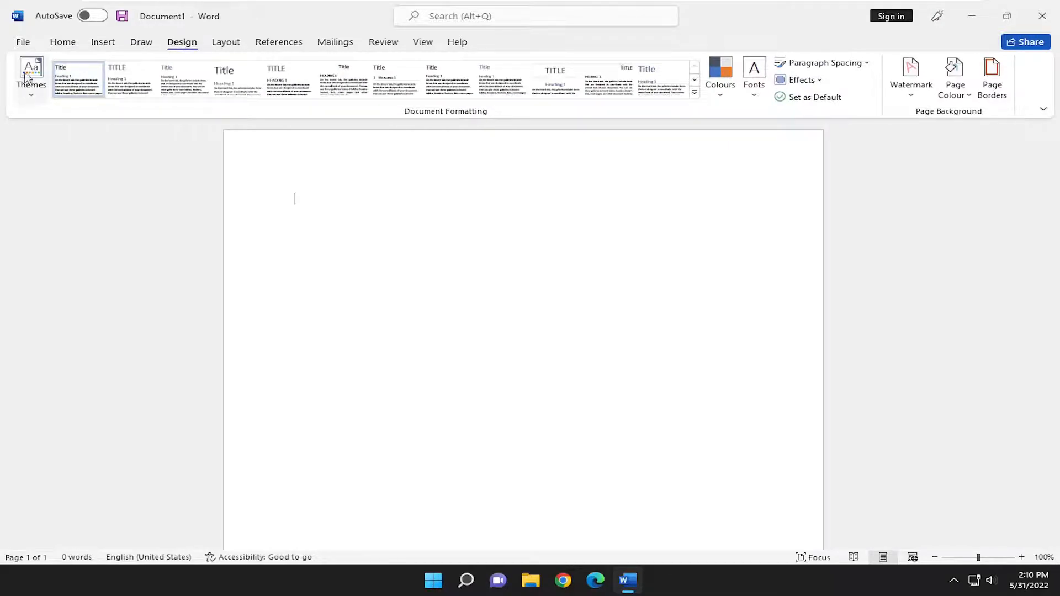
Apply the Facet theme, then reopen the Themes gallery and scroll through it
{"action": "left_click", "coordinate": [31, 75]}
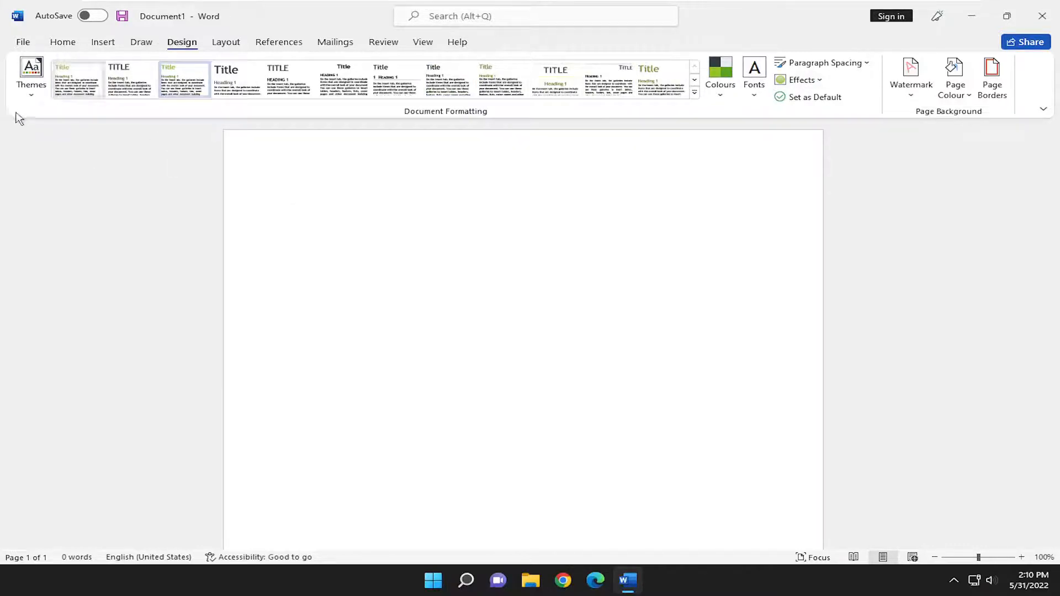
{"action": "left_click", "coordinate": [30, 75]}
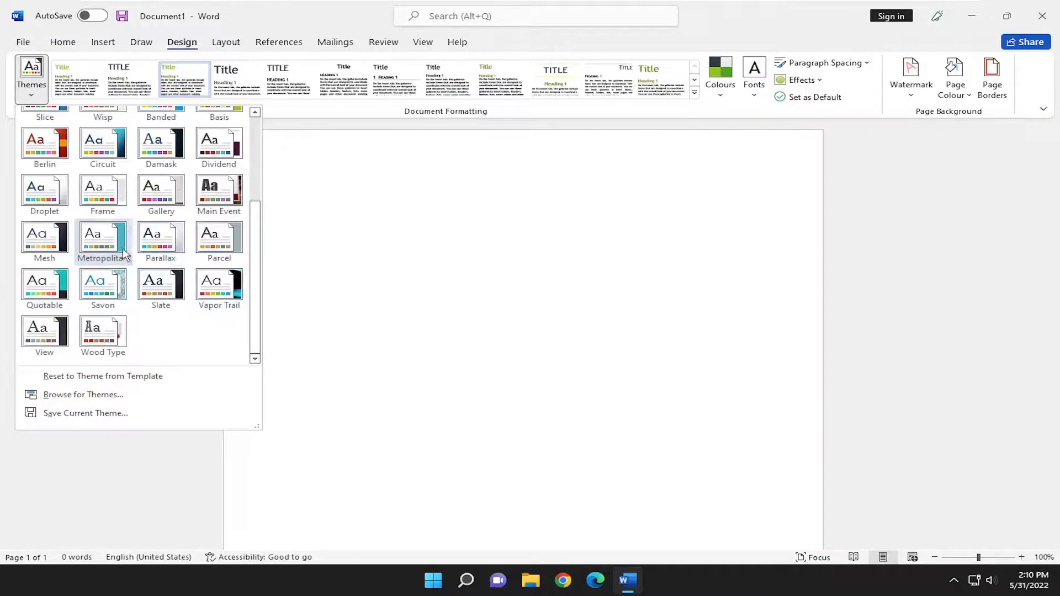
{"action": "scroll", "scroll_direction": "up", "scroll_amount": 3}
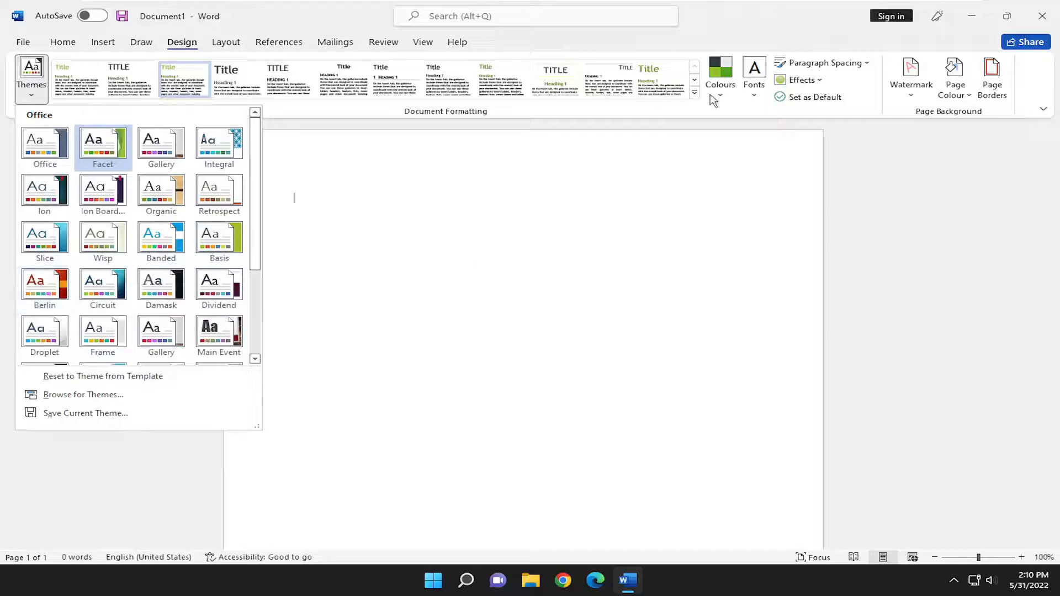
Browse the colour palettes, cancel Customise Colours without changes, and return to Home
{"action": "left_click", "coordinate": [719, 75]}
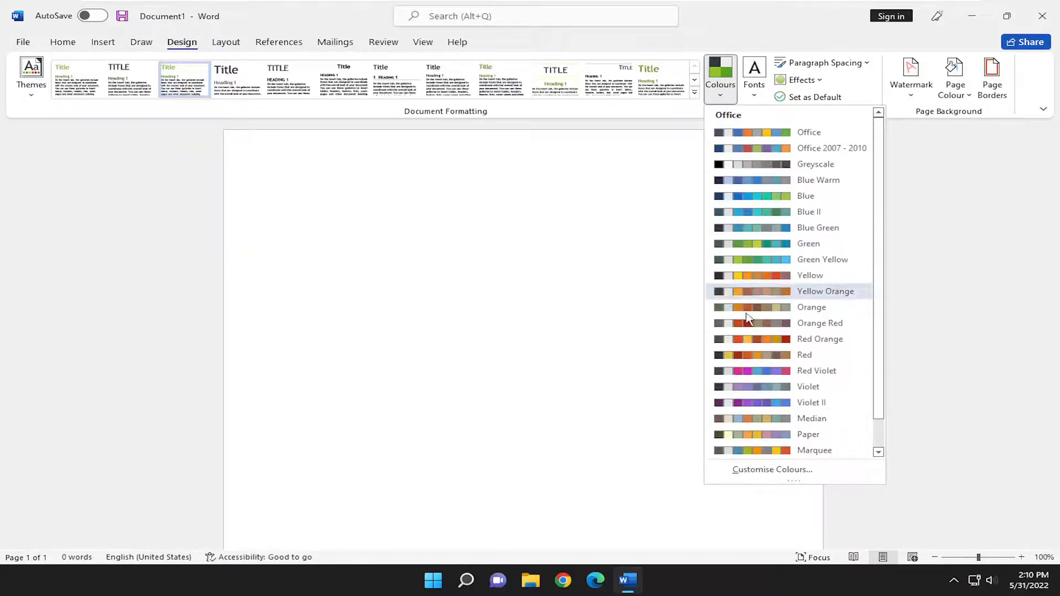
{"action": "scroll", "scroll_direction": "down", "scroll_amount": 3}
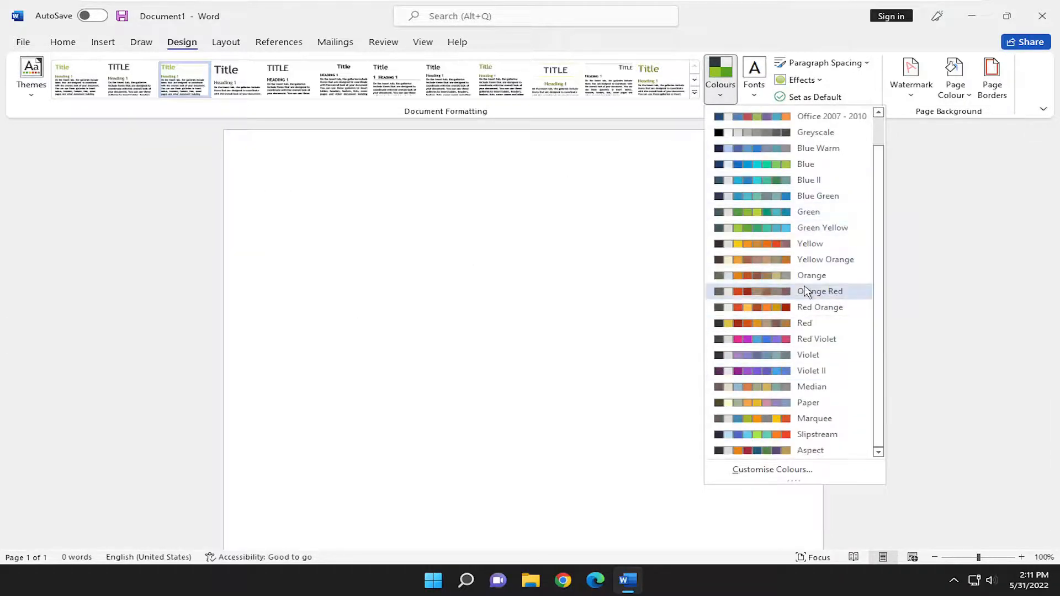
{"action": "scroll", "scroll_direction": "up", "scroll_amount": 3}
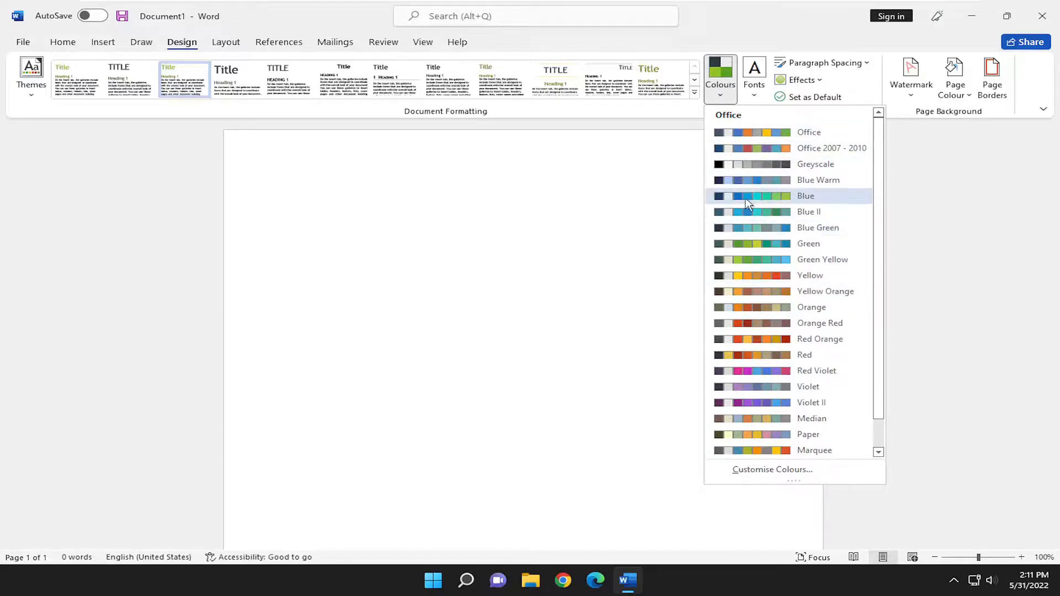
{"action": "mouse_move", "coordinate": [795, 322]}
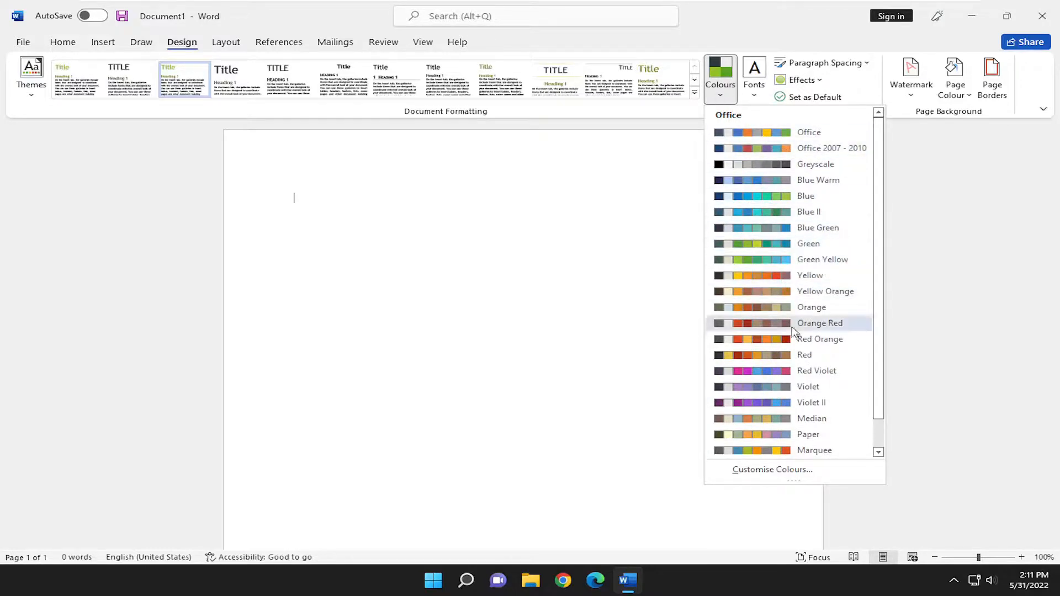
{"action": "left_click", "coordinate": [772, 470]}
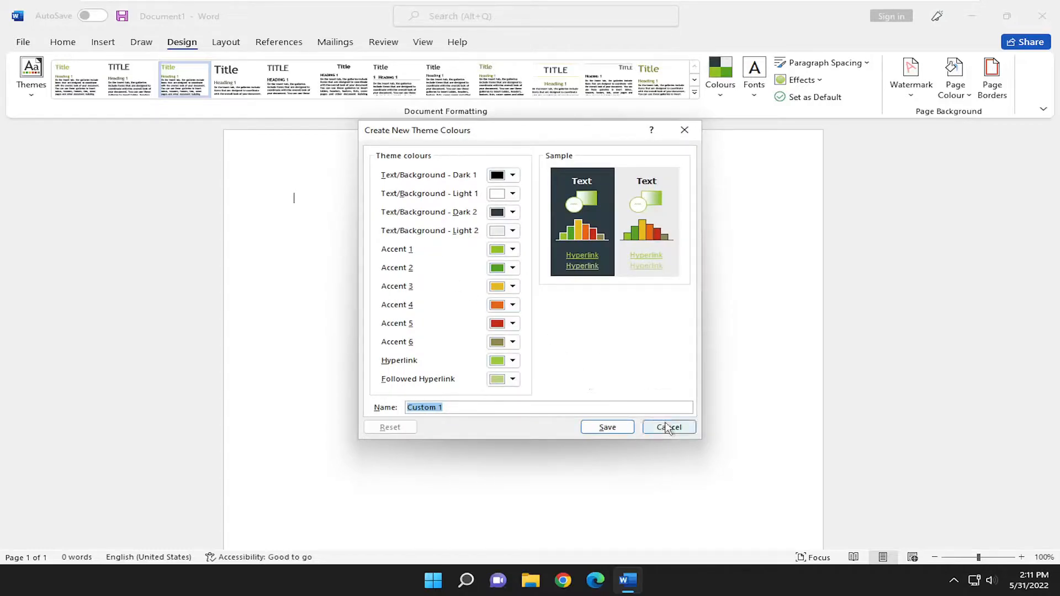
{"action": "left_click", "coordinate": [667, 427]}
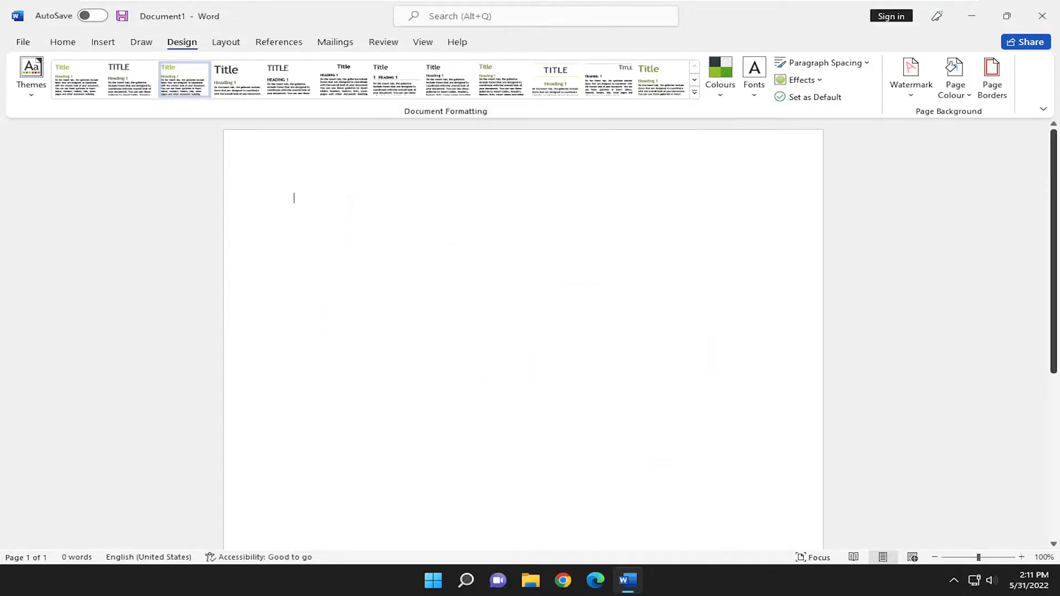
{"action": "left_click", "coordinate": [63, 41]}
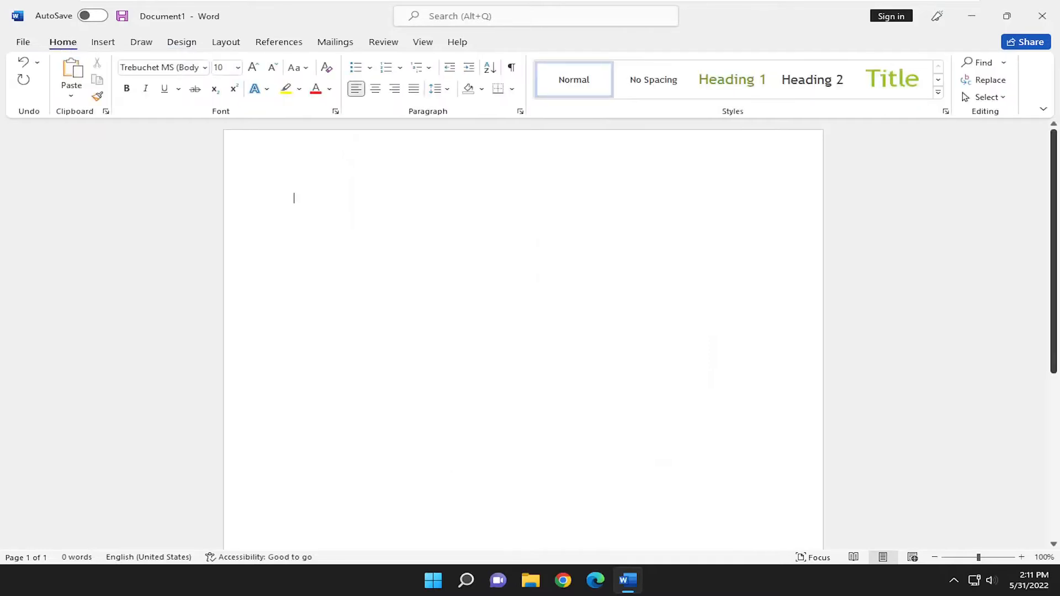